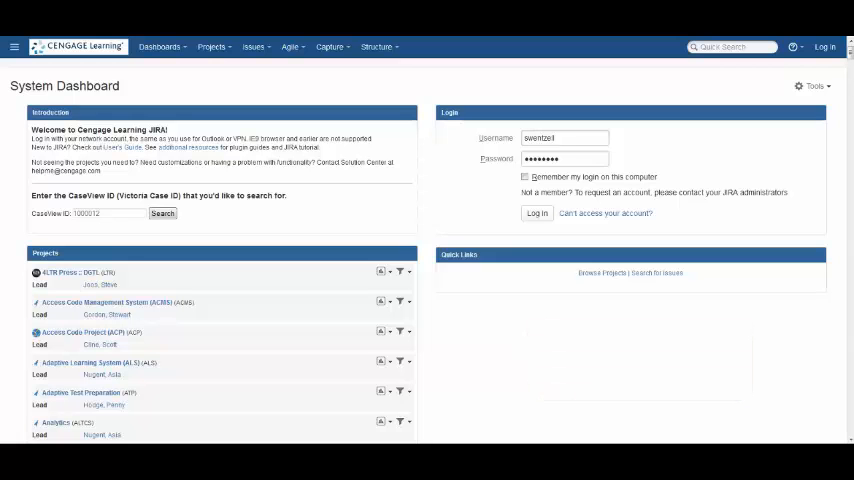
Step: Log in to JIRA from the System Dashboard login form
{"action": "left_click", "coordinate": [536, 213]}
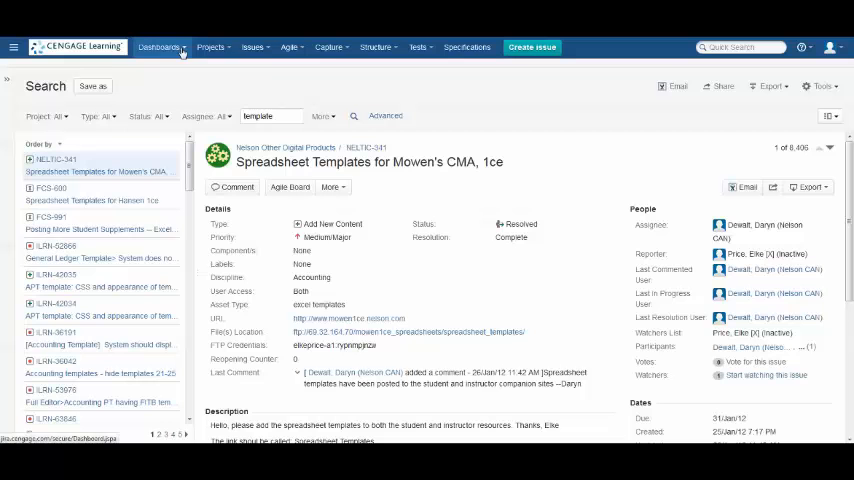
Step: Search Manage Dashboards for 'MTQA' and open MindTap Dashboard (MTQA)_Template
{"action": "left_click", "coordinate": [160, 47]}
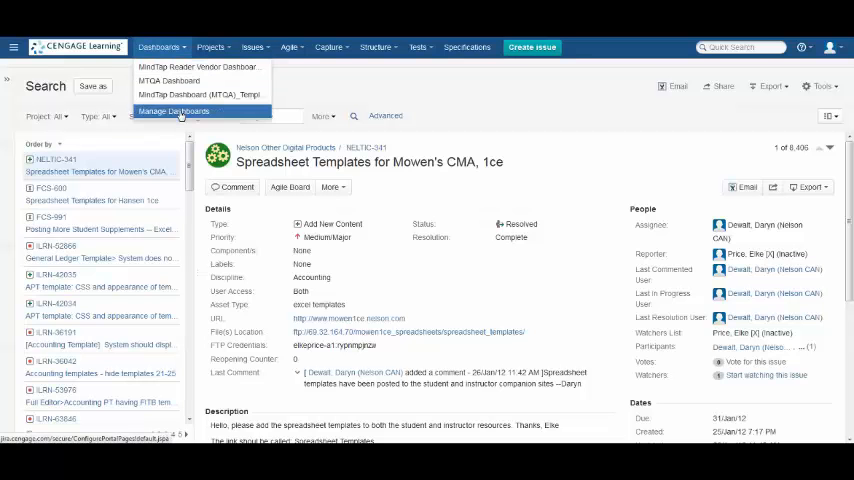
{"action": "left_click", "coordinate": [174, 111]}
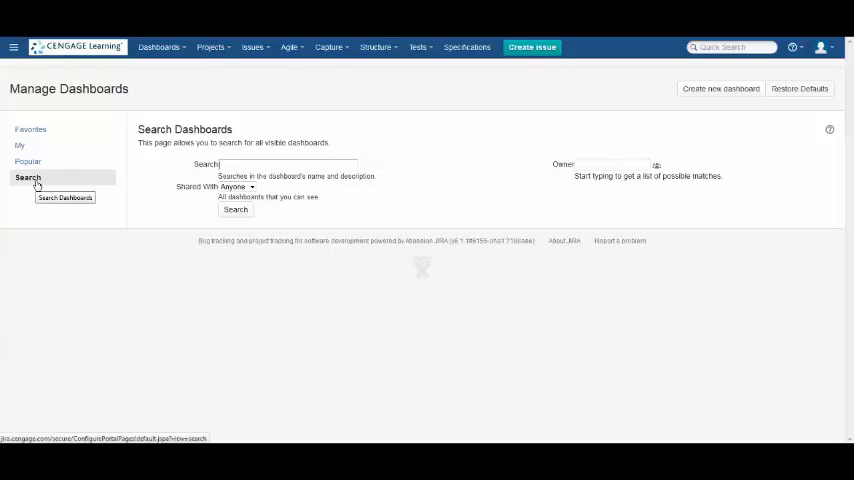
{"action": "type", "text": "MTQA"}
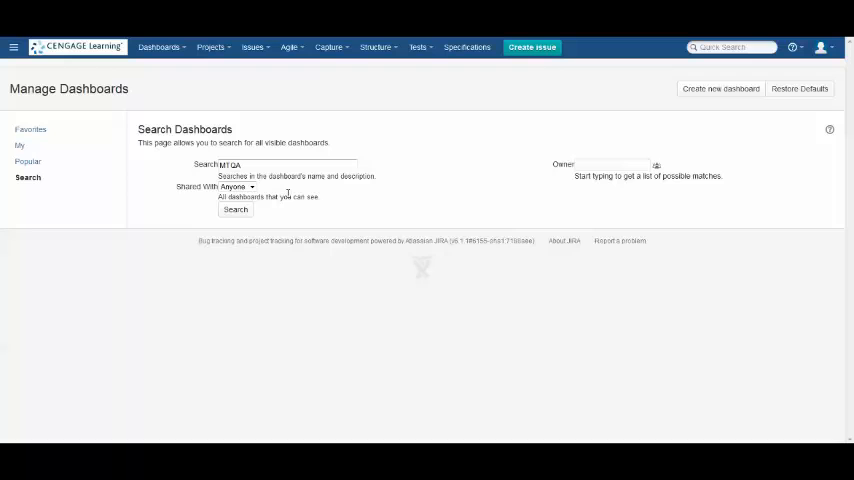
{"action": "left_click", "coordinate": [236, 210]}
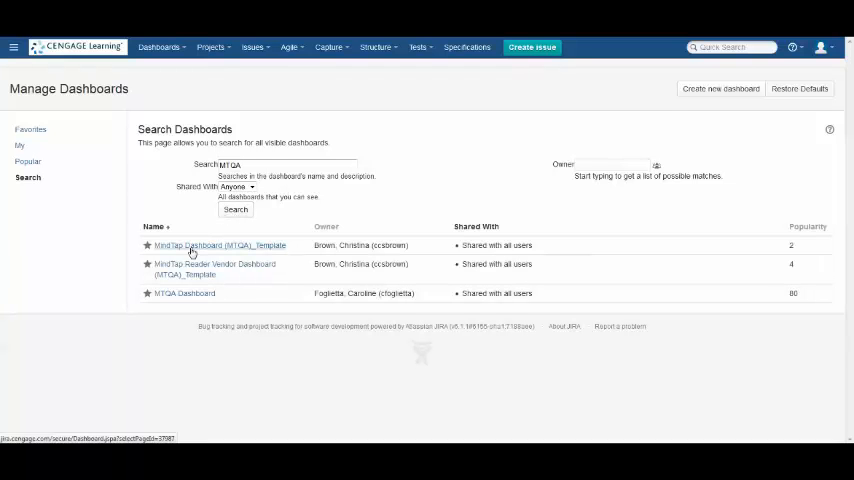
{"action": "left_click", "coordinate": [147, 245]}
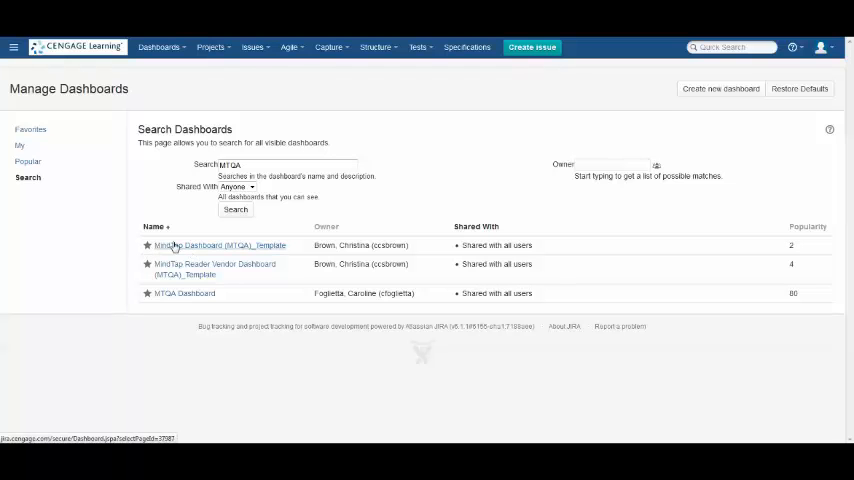
{"action": "left_click", "coordinate": [217, 245]}
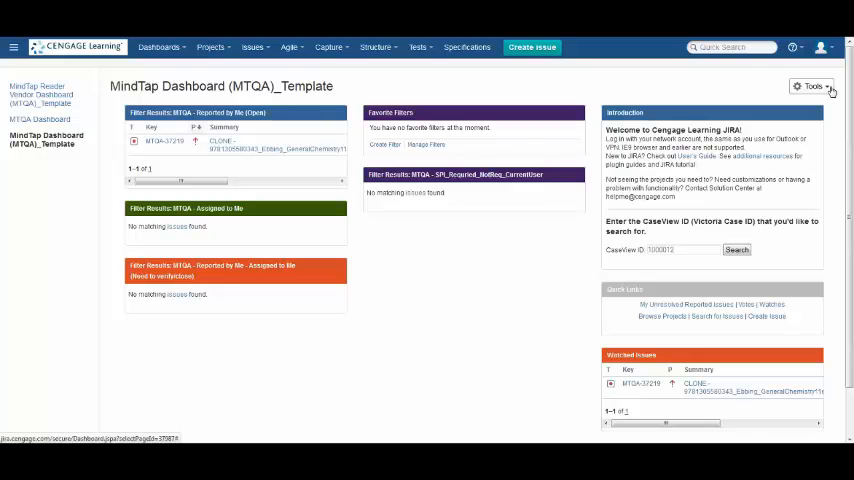
Step: Copy the MTQA template into a new dashboard named 'My Dashboard'
{"action": "left_click", "coordinate": [813, 86]}
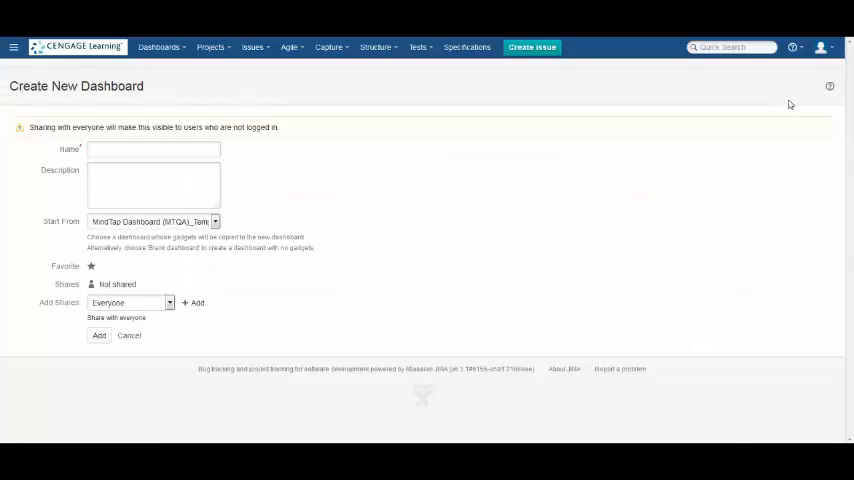
{"action": "type", "text": "My Dashboard"}
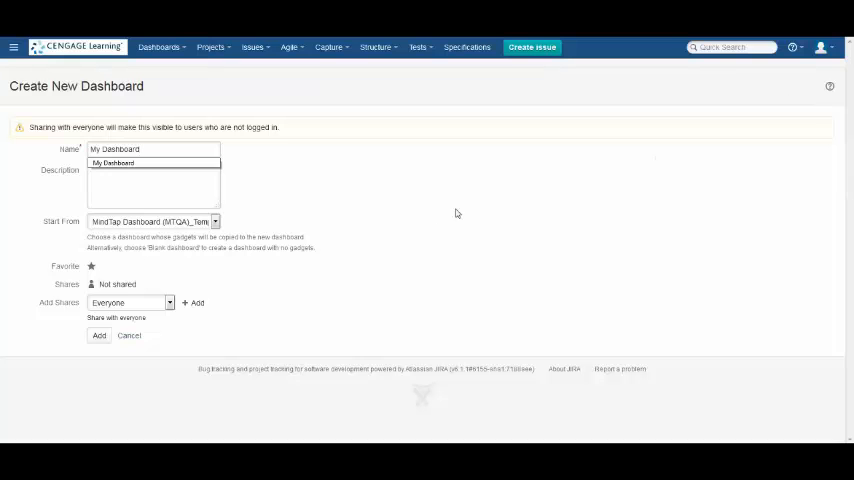
{"action": "mouse_move", "coordinate": [99, 335]}
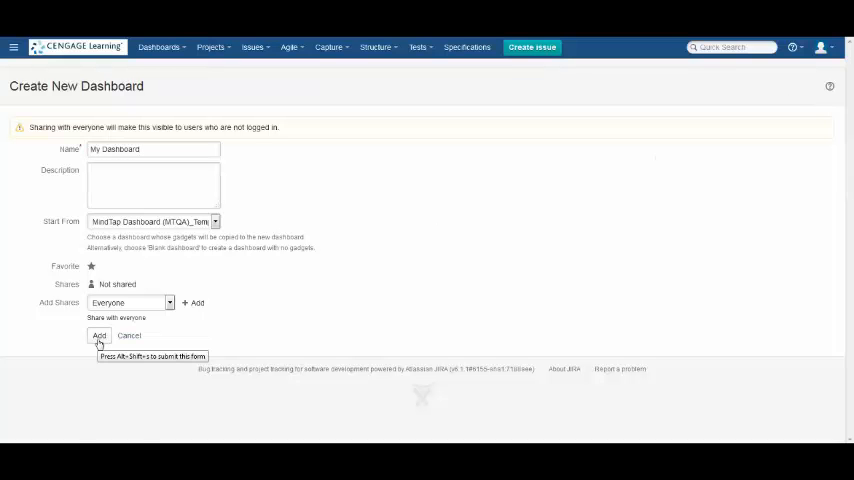
{"action": "left_click", "coordinate": [99, 335]}
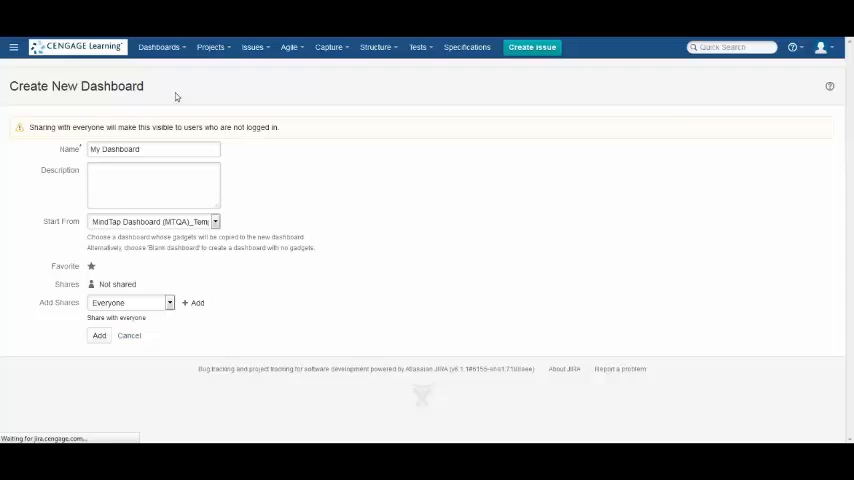
{"action": "left_click", "coordinate": [98, 335]}
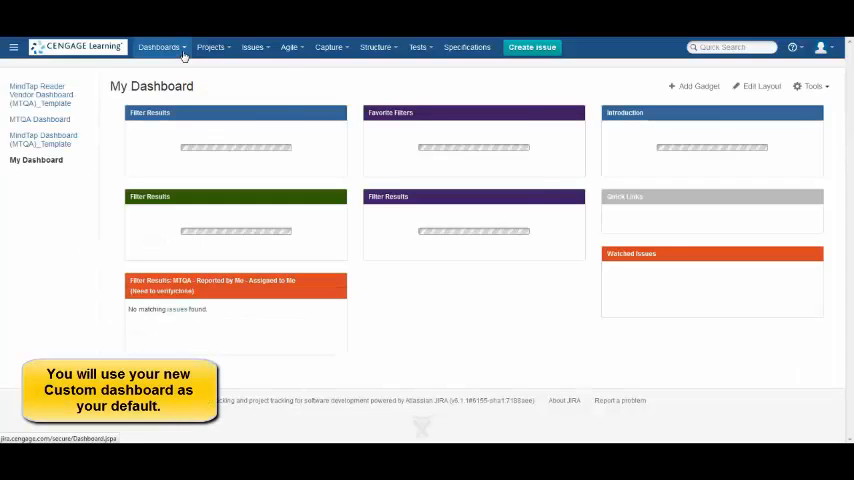
{"action": "left_click", "coordinate": [160, 47]}
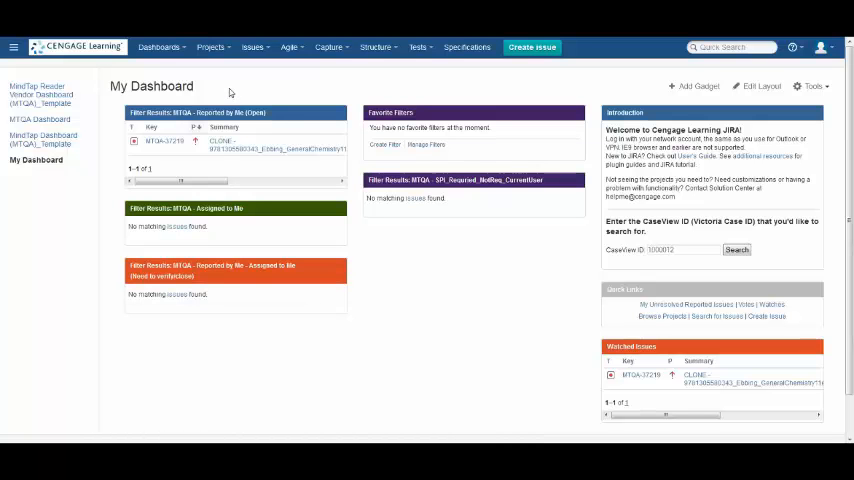
{"action": "mouse_move", "coordinate": [249, 138]}
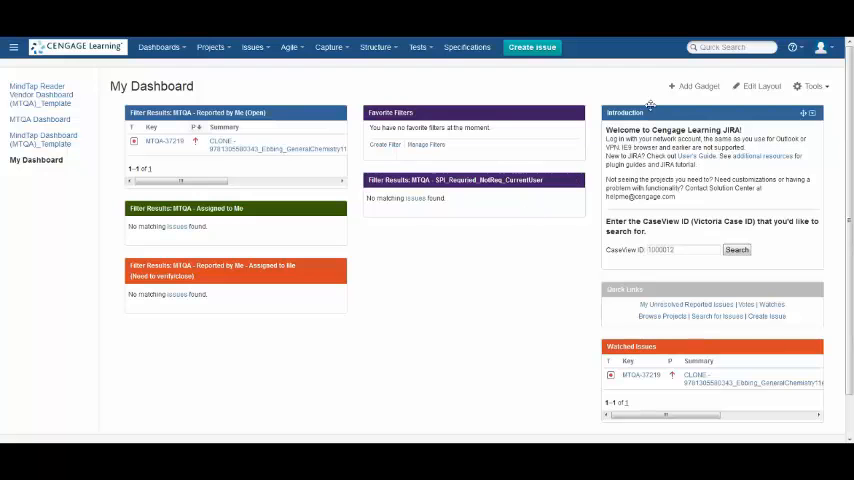
{"action": "mouse_move", "coordinate": [532, 243]}
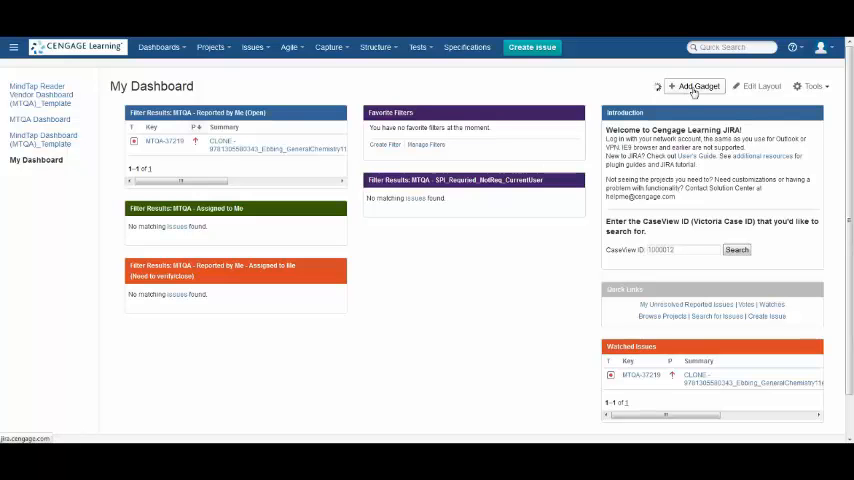
Step: Add the JIRA News gadget to My Dashboard from the Gadget Directory
{"action": "left_click", "coordinate": [696, 86]}
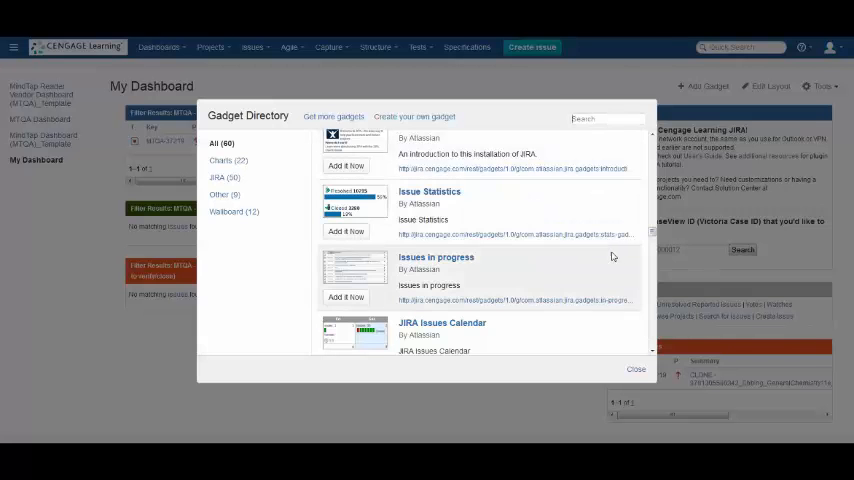
{"action": "scroll", "scroll_direction": "down", "scroll_amount": 3}
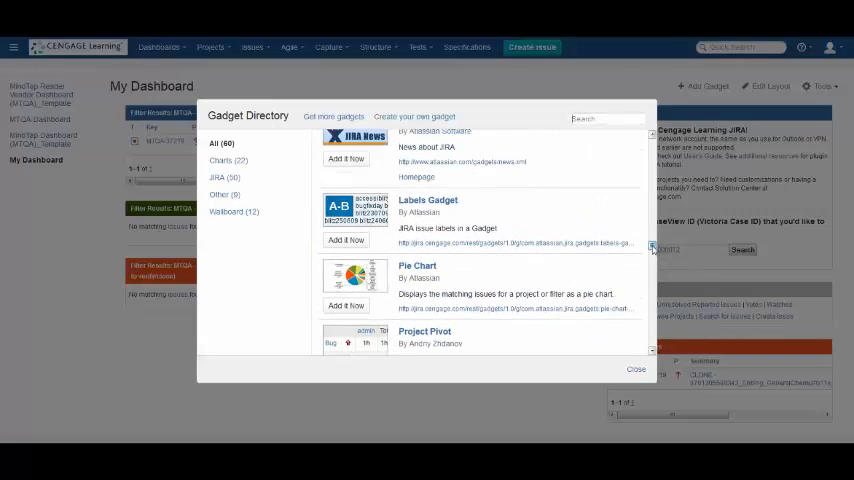
{"action": "scroll", "scroll_direction": "up", "scroll_amount": 3}
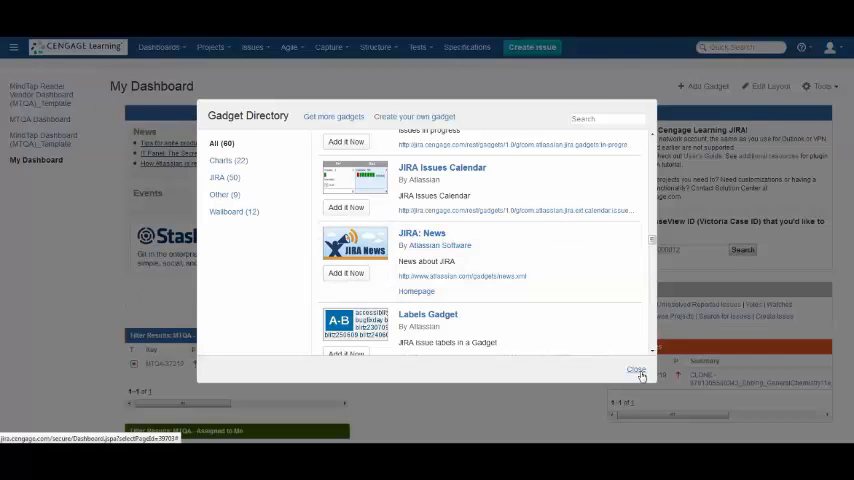
{"action": "left_click", "coordinate": [637, 370]}
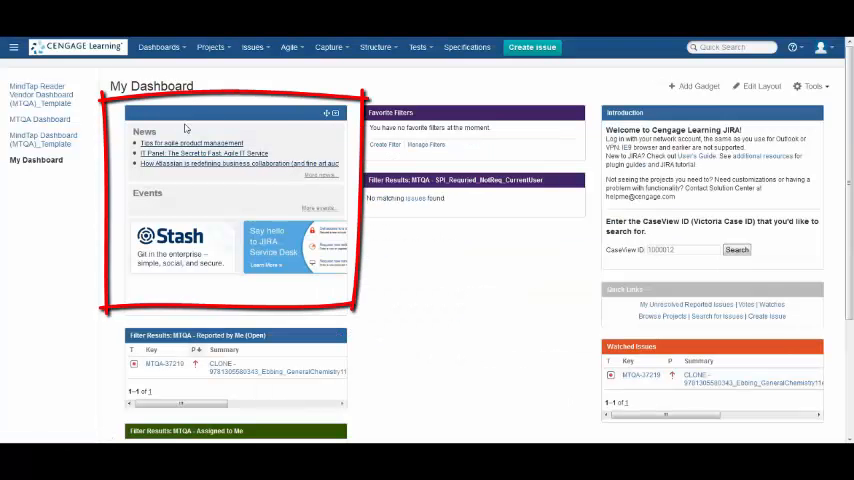
{"action": "mouse_move", "coordinate": [178, 164]}
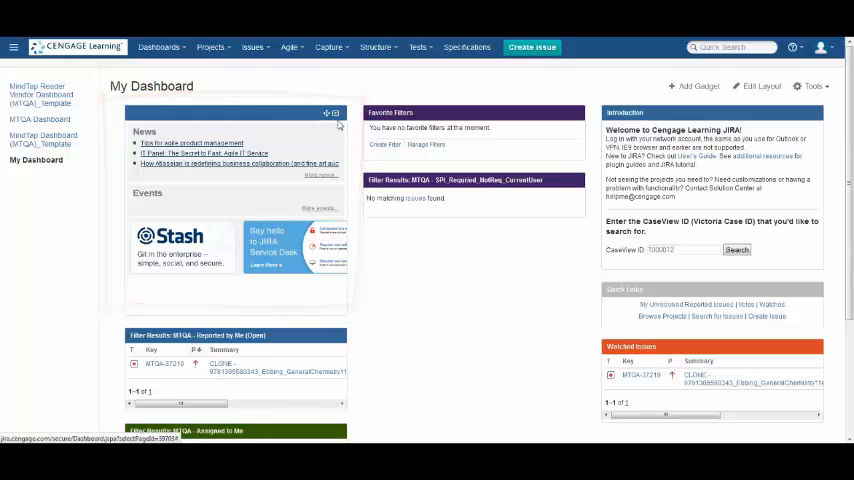
Step: Delete the JIRA News gadget via its dropdown and confirm with OK
{"action": "left_click", "coordinate": [335, 113]}
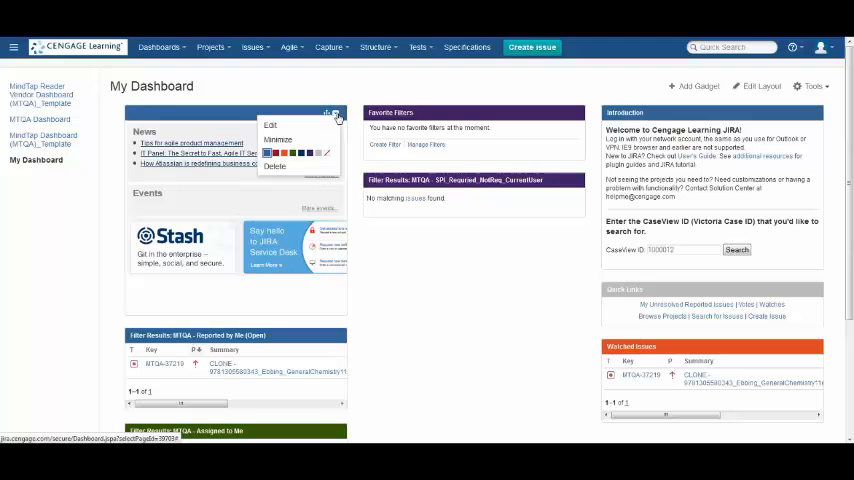
{"action": "left_click", "coordinate": [274, 166]}
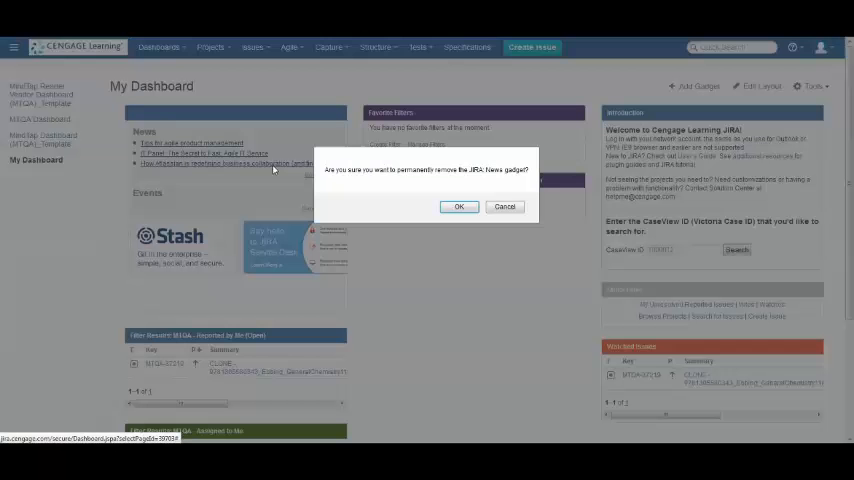
{"action": "left_click", "coordinate": [458, 206]}
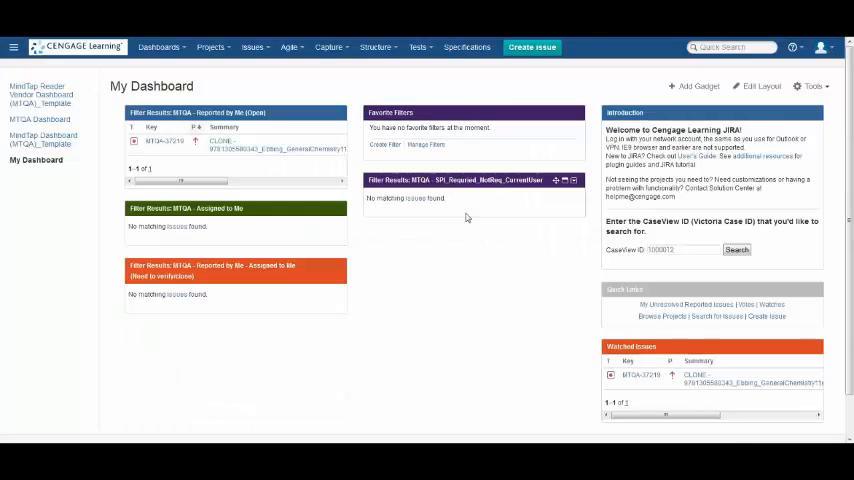
{"action": "mouse_move", "coordinate": [503, 250]}
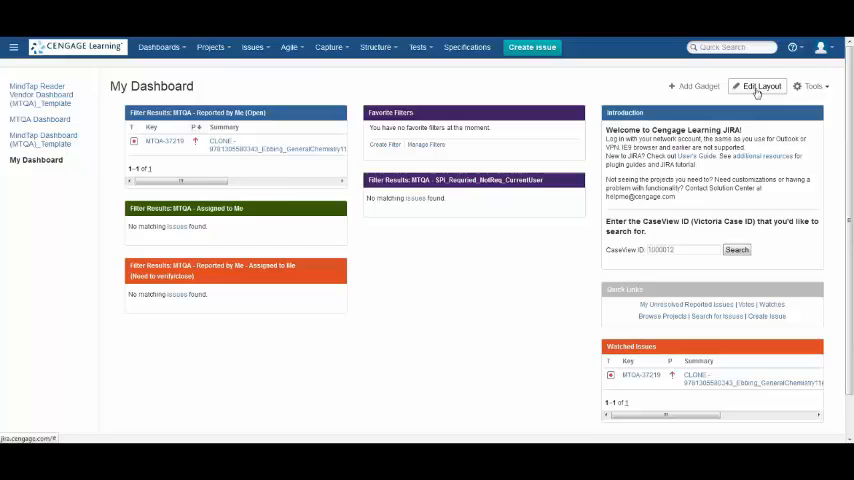
Step: Try the Edit Layout thumbnails and keep the three-column dashboard layout
{"action": "left_click", "coordinate": [762, 86]}
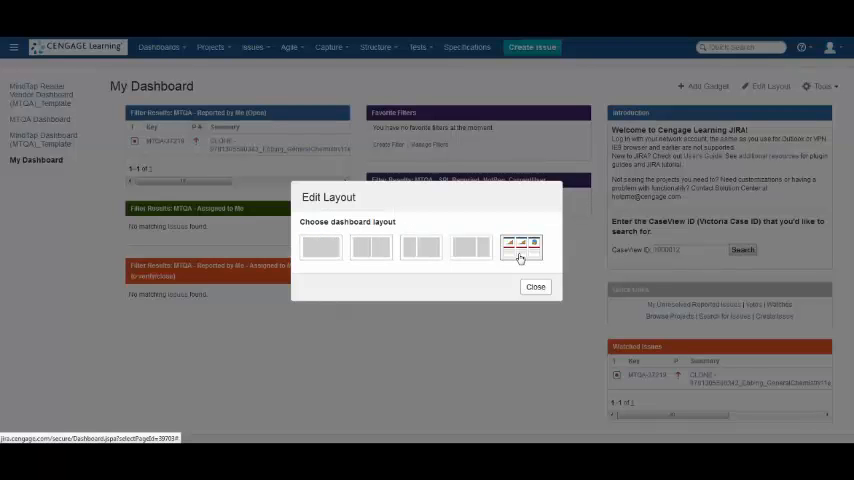
{"action": "left_click", "coordinate": [420, 247]}
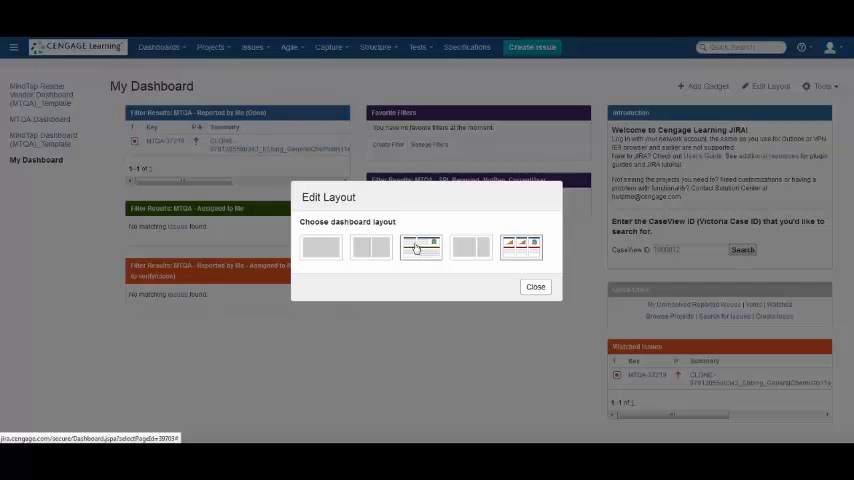
{"action": "left_click", "coordinate": [371, 247]}
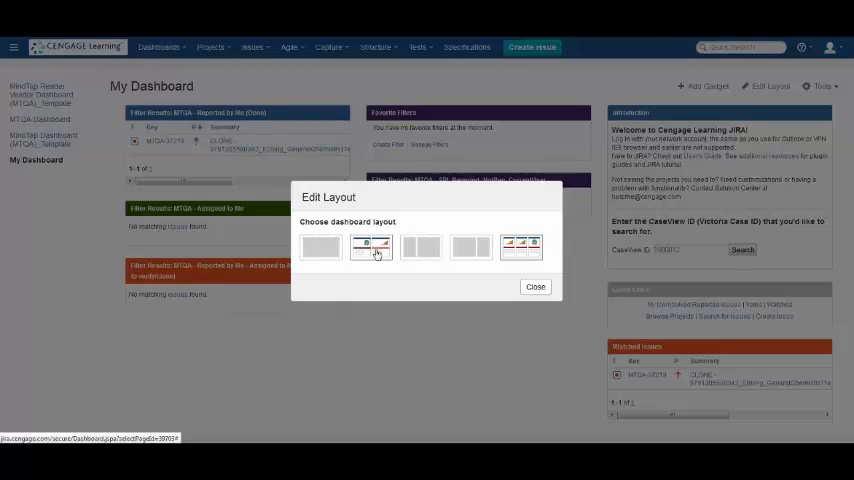
{"action": "left_click", "coordinate": [421, 247]}
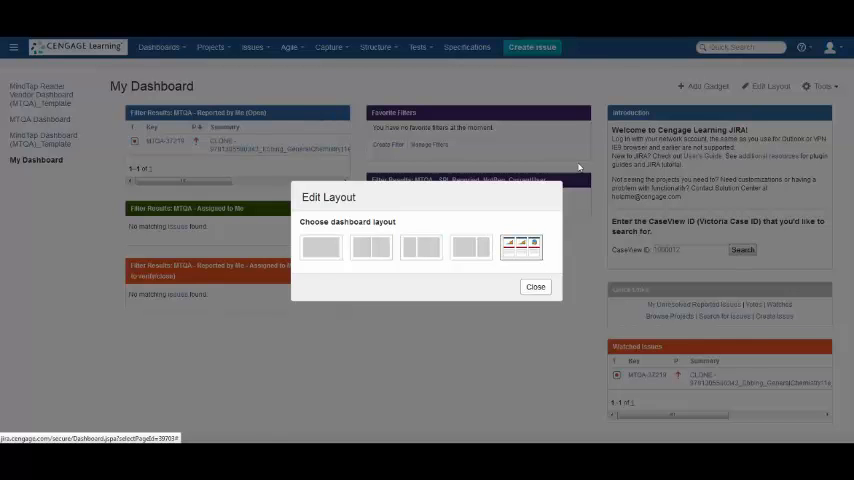
{"action": "left_click", "coordinate": [535, 287]}
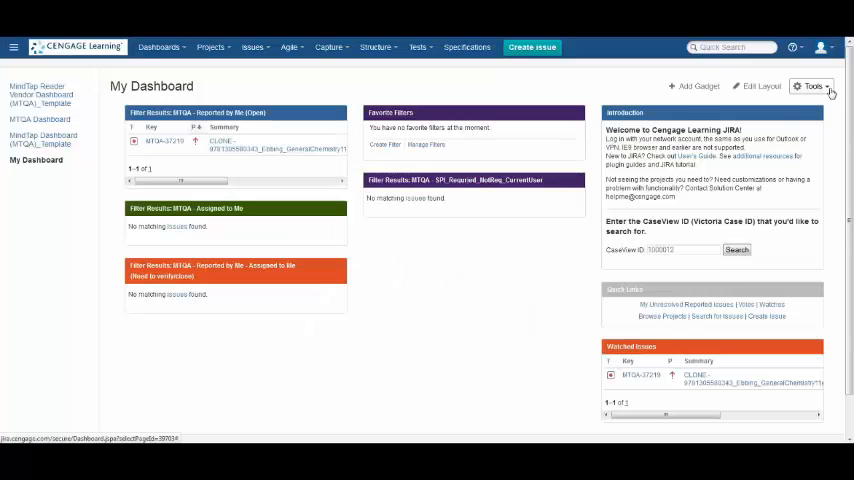
{"action": "left_click", "coordinate": [812, 86]}
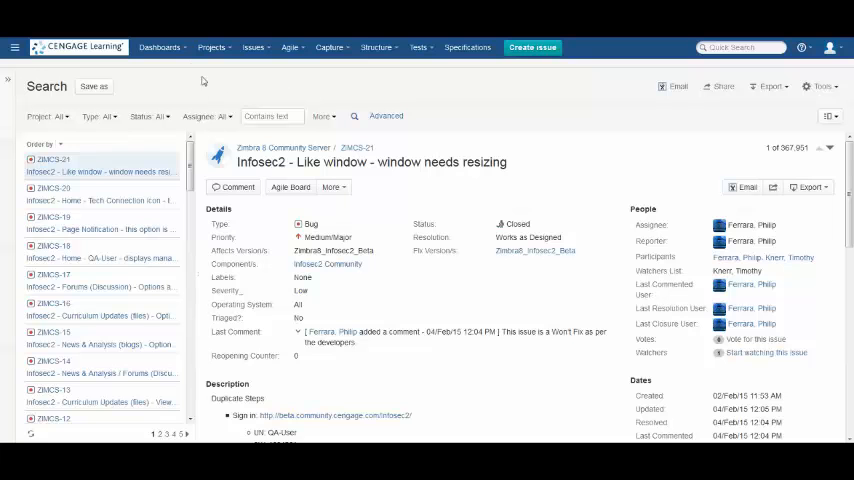
Step: Filter issues by project Mindtap Title QA, type Bug, status Resolved, assignee Current User
{"action": "left_click", "coordinate": [47, 116]}
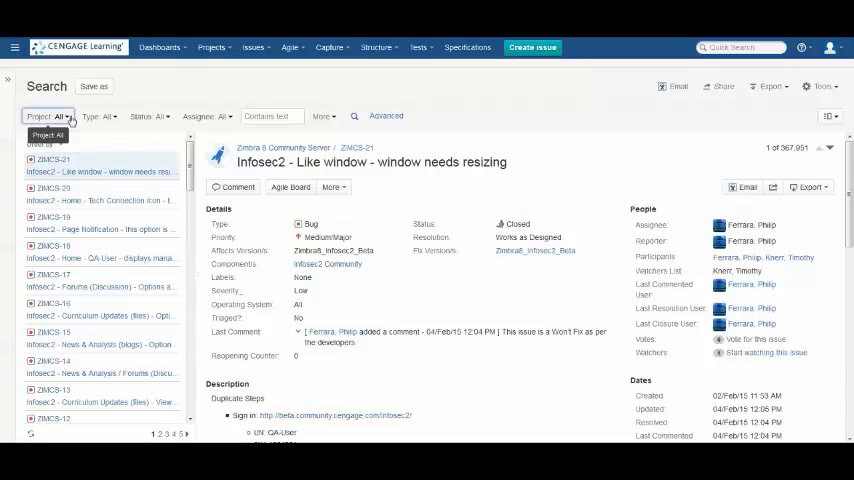
{"action": "left_click", "coordinate": [48, 116]}
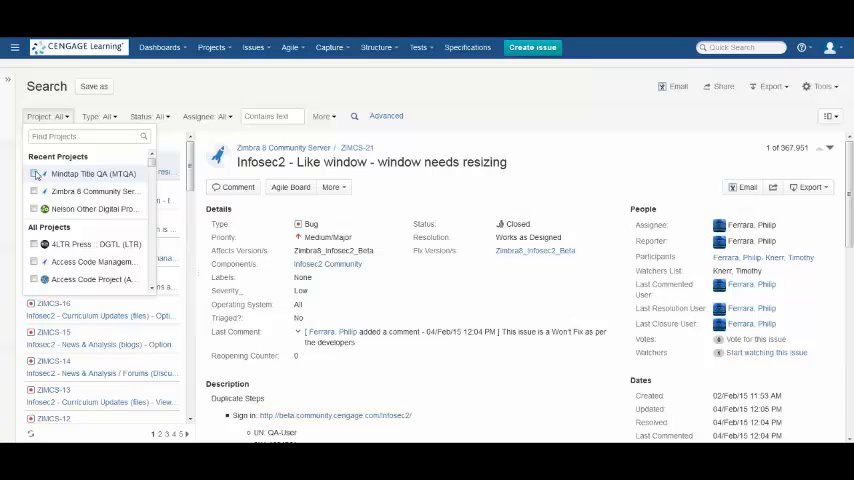
{"action": "left_click", "coordinate": [34, 173]}
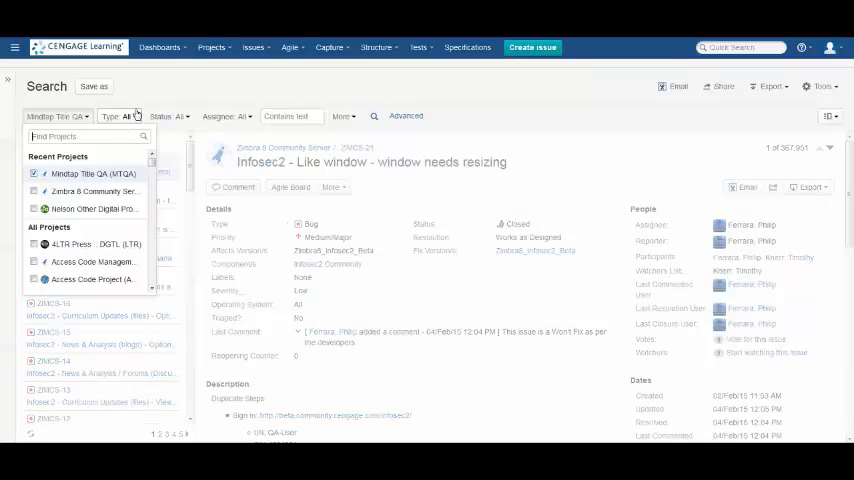
{"action": "left_click", "coordinate": [119, 116]}
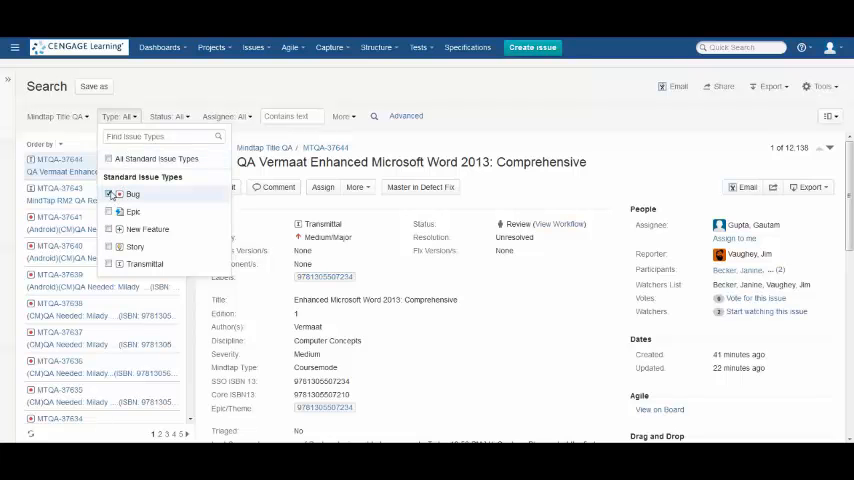
{"action": "left_click", "coordinate": [132, 194]}
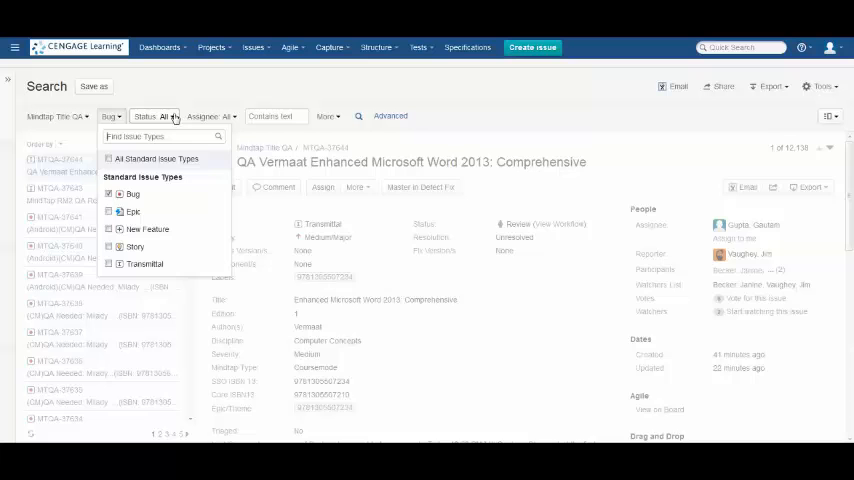
{"action": "left_click", "coordinate": [149, 116]}
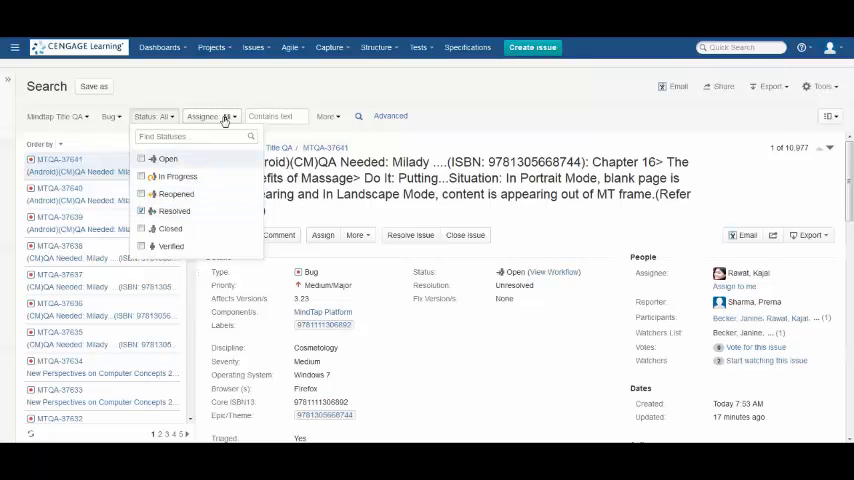
{"action": "left_click", "coordinate": [210, 116]}
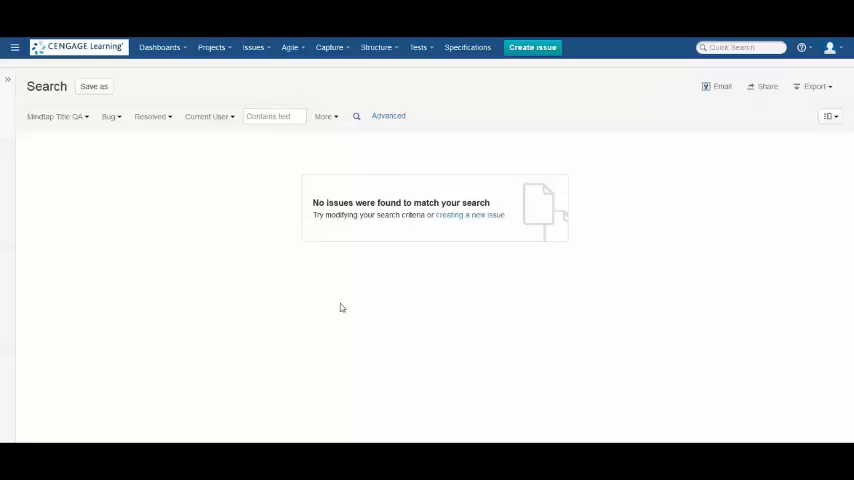
{"action": "mouse_move", "coordinate": [244, 148]}
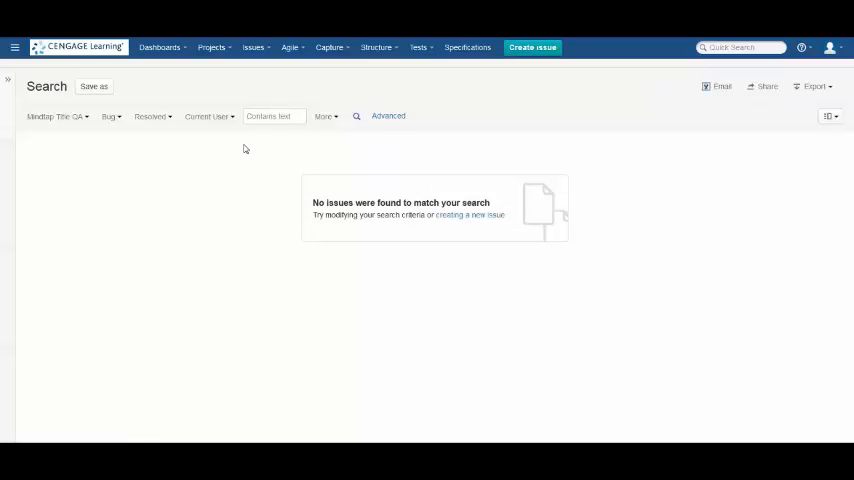
{"action": "mouse_move", "coordinate": [137, 82]}
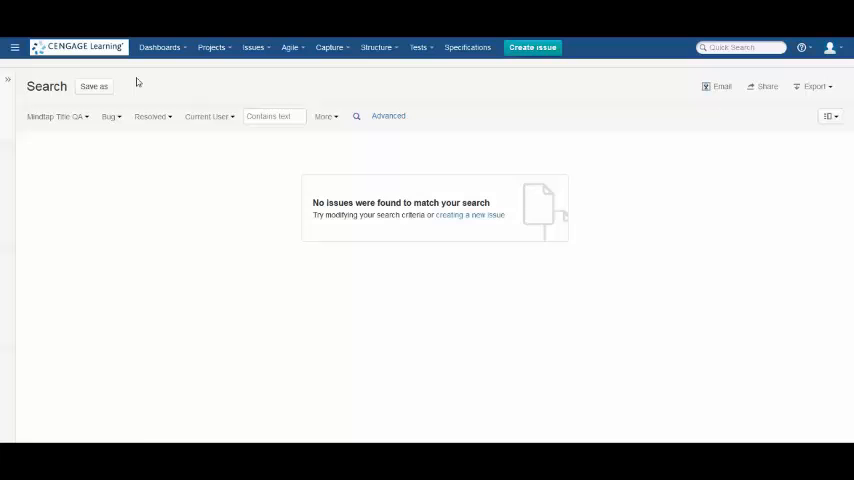
Step: Save the filtered search as a filter named 'Resolved Assigned to Me'
{"action": "left_click", "coordinate": [93, 86]}
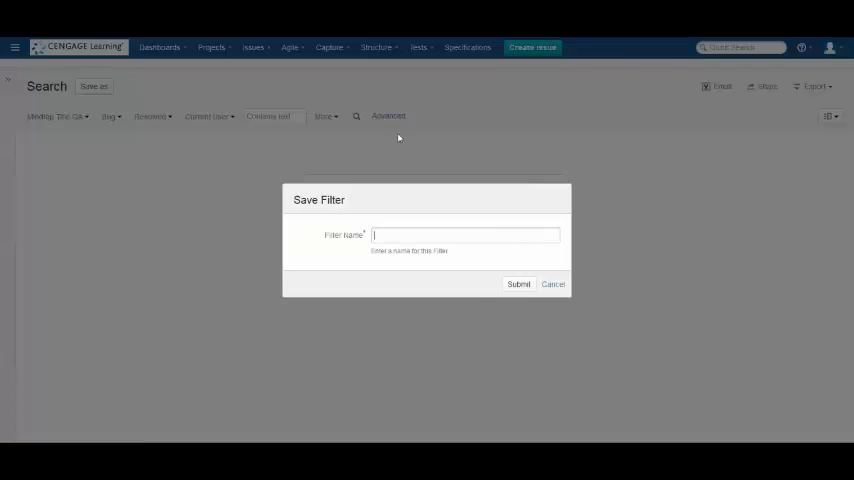
{"action": "left_click", "coordinate": [465, 235]}
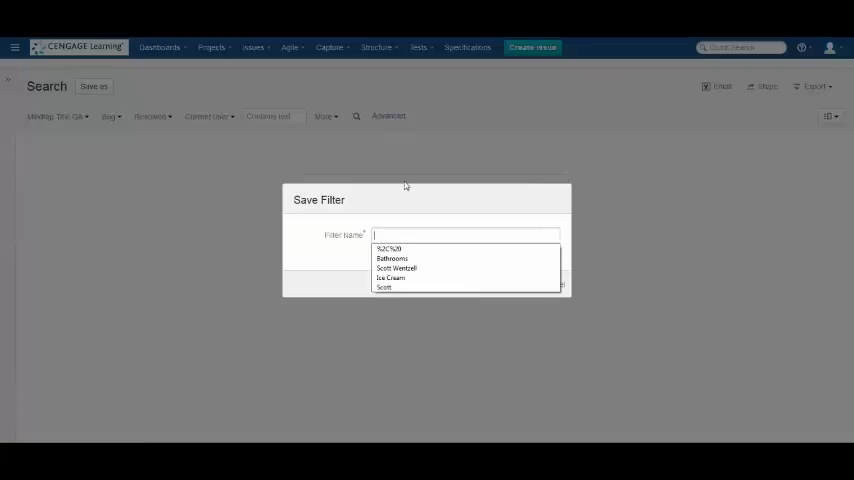
{"action": "type", "text": "Resolved Assigned to Me"}
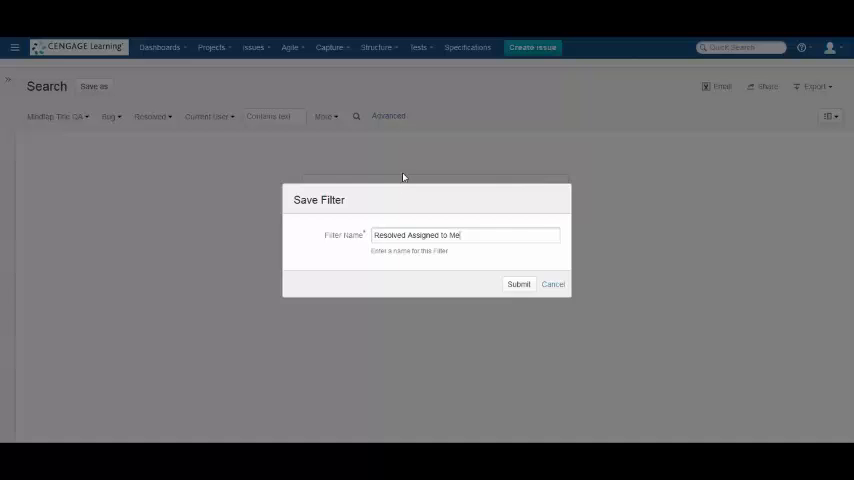
{"action": "left_click", "coordinate": [518, 284]}
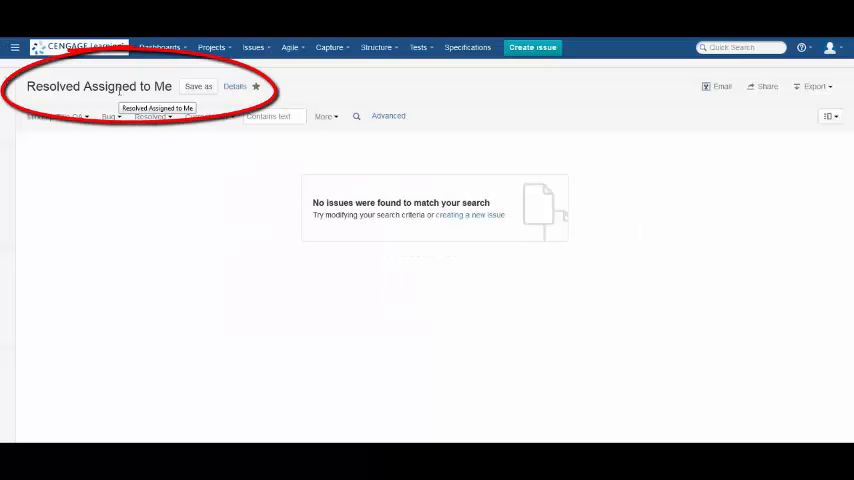
Step: Go to My Dashboard to see 'Resolved Assigned to Me' under Favorite Filters
{"action": "left_click", "coordinate": [160, 47]}
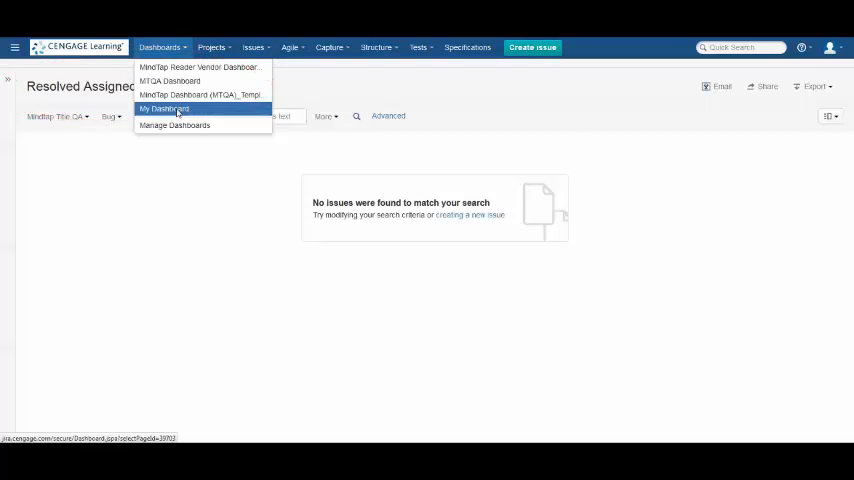
{"action": "left_click", "coordinate": [163, 108]}
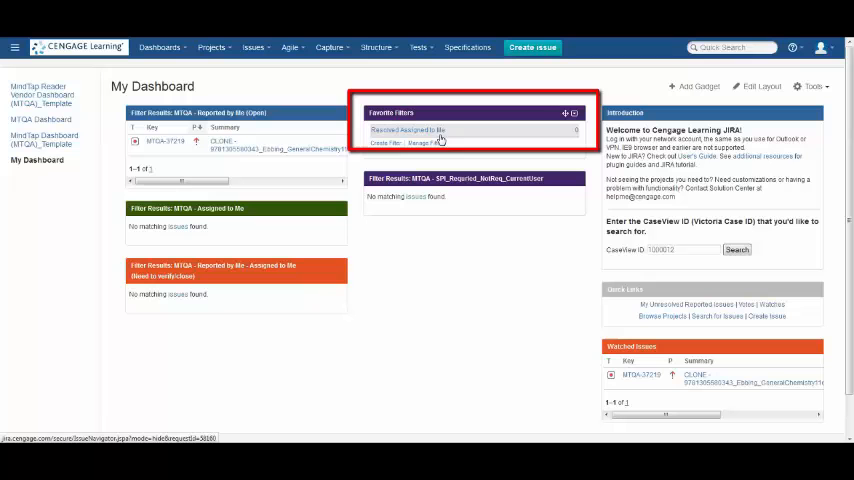
{"action": "mouse_move", "coordinate": [580, 135]}
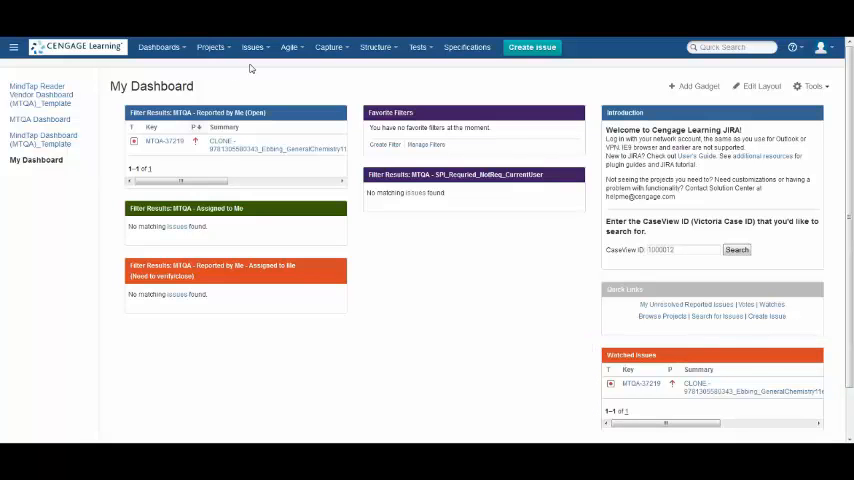
{"action": "mouse_move", "coordinate": [160, 47]}
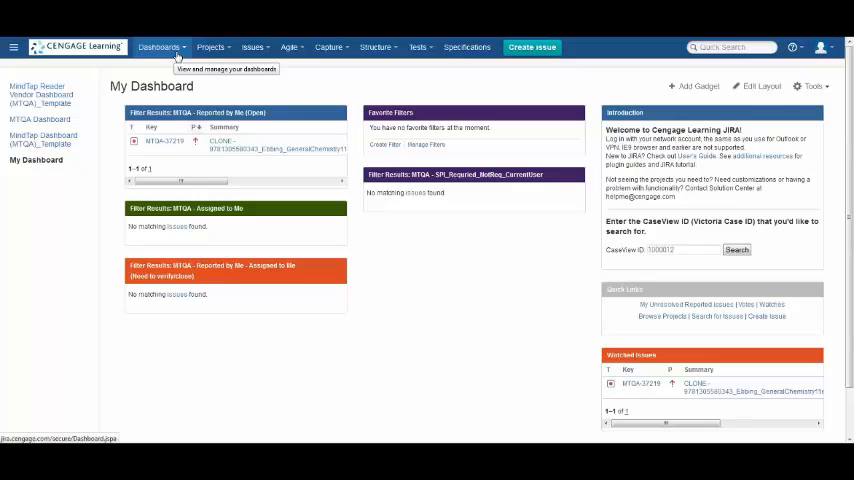
{"action": "mouse_move", "coordinate": [211, 47]}
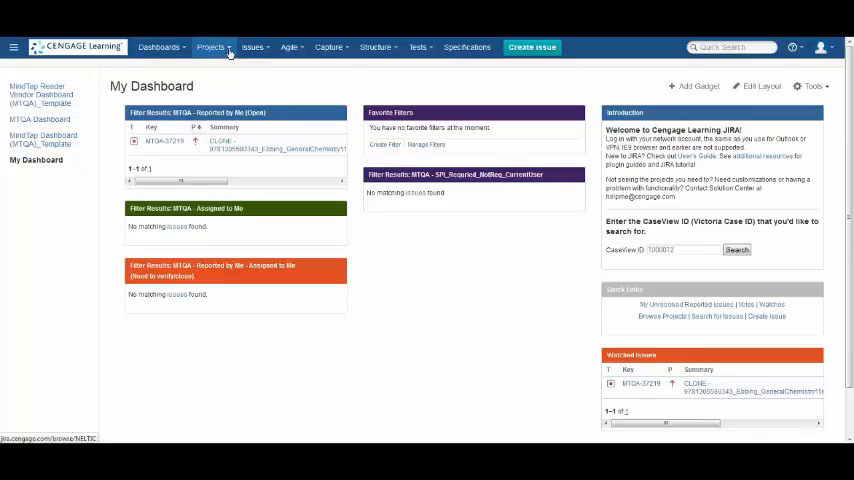
Step: Show the Projects dropdown listing current and recent projects
{"action": "left_click", "coordinate": [211, 47]}
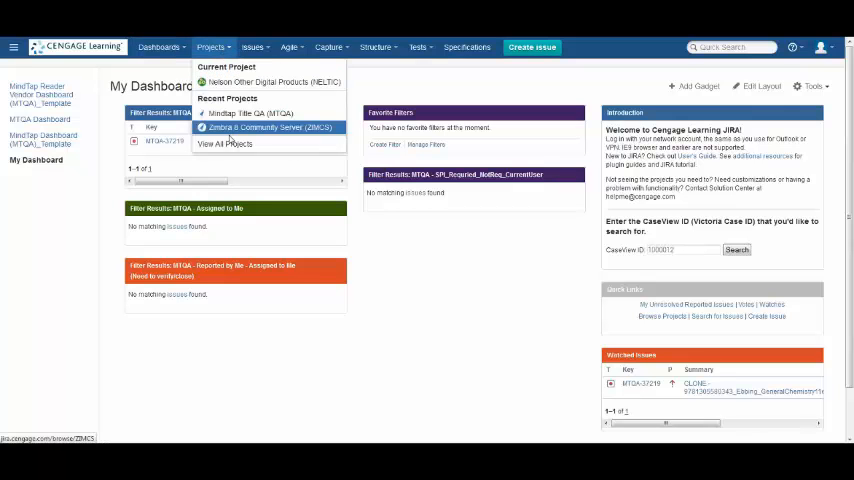
{"action": "mouse_move", "coordinate": [270, 81]}
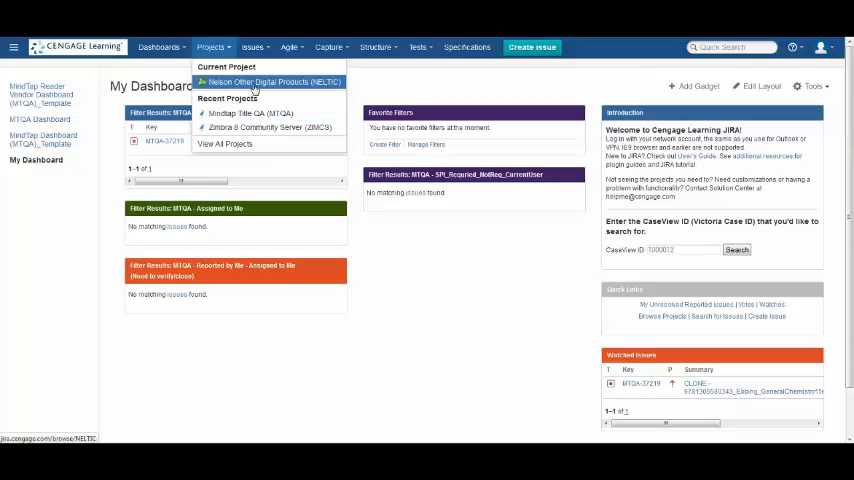